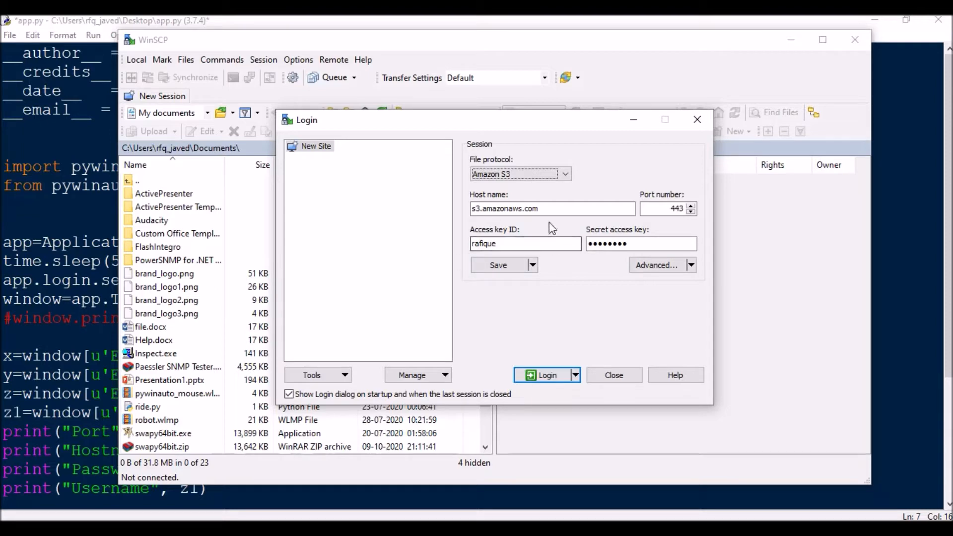
In WinSCP, point out the host name s3.amazonaws.com and close the file protocol list
triple_click(553, 208)
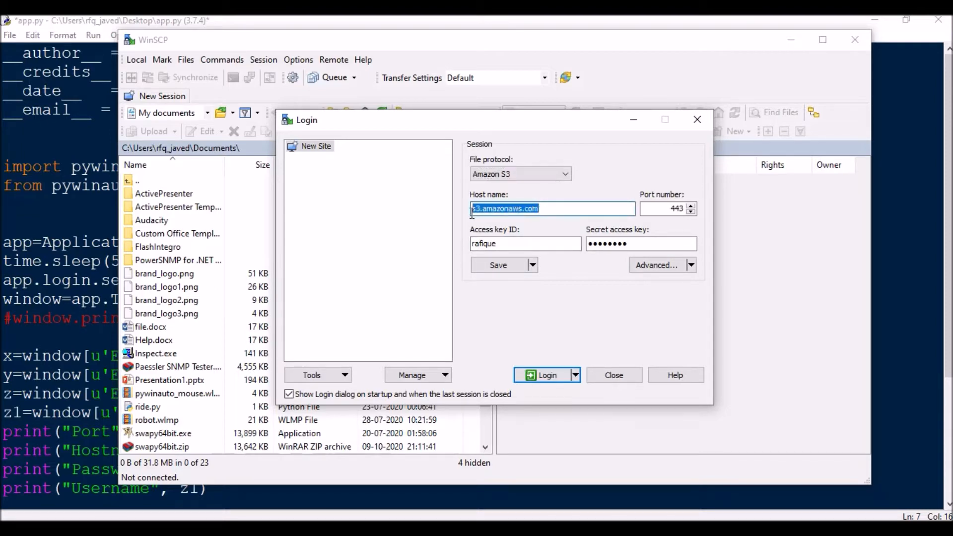
click(668, 209)
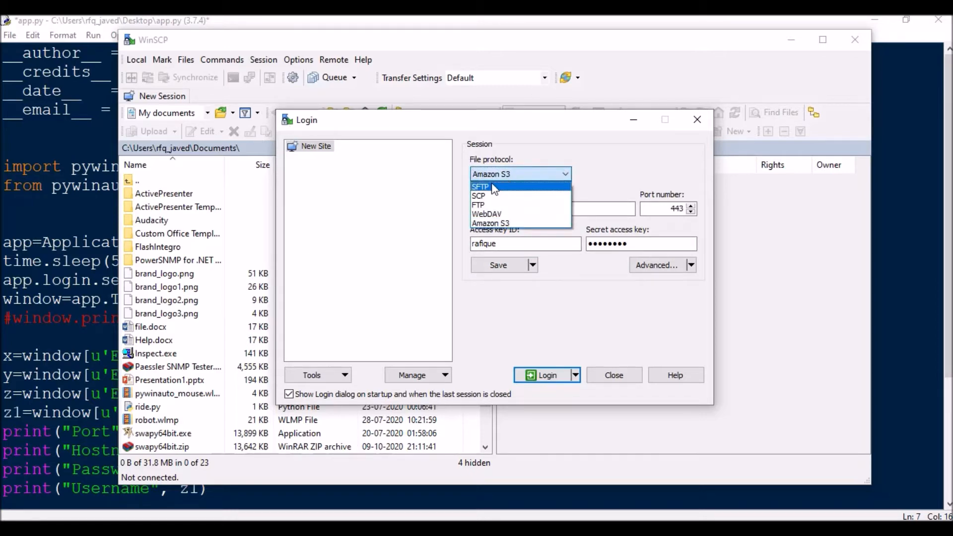
mouse_move(489, 214)
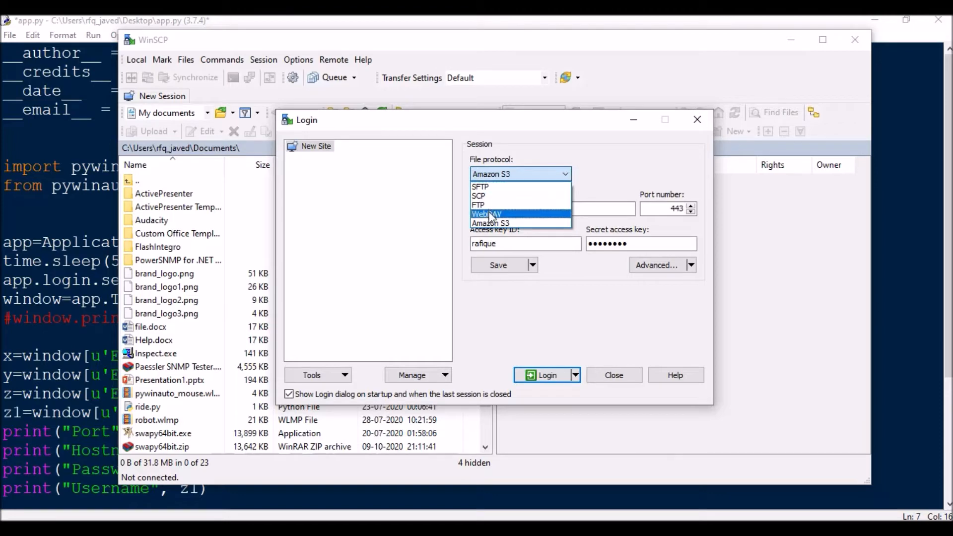
click(497, 223)
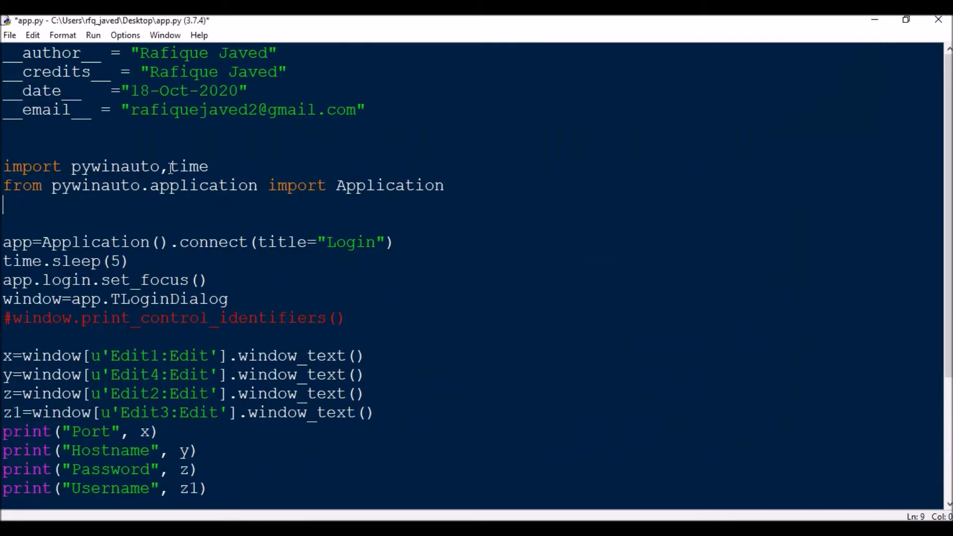
Point out the time import and re-enable window.print_control_identifiers() in app.py
double_click(189, 167)
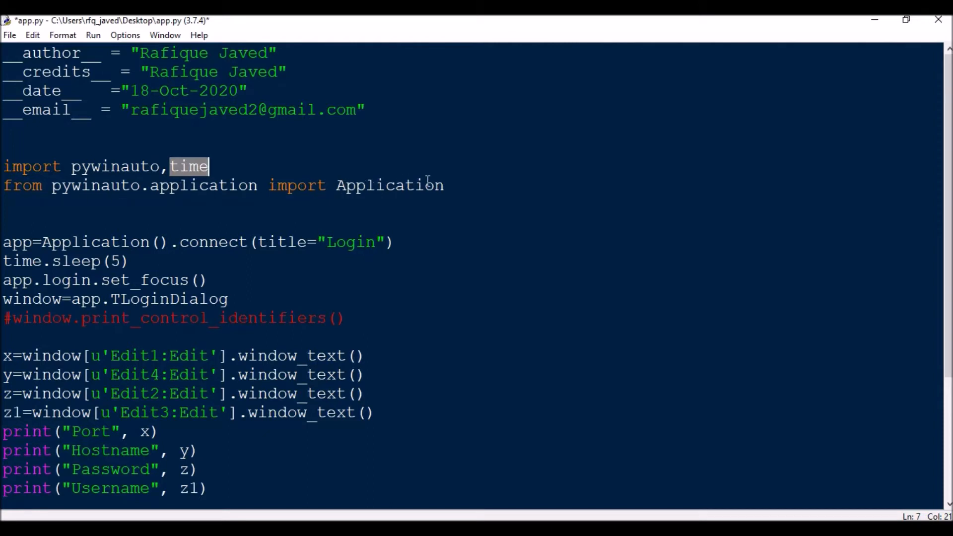
mouse_move(423, 491)
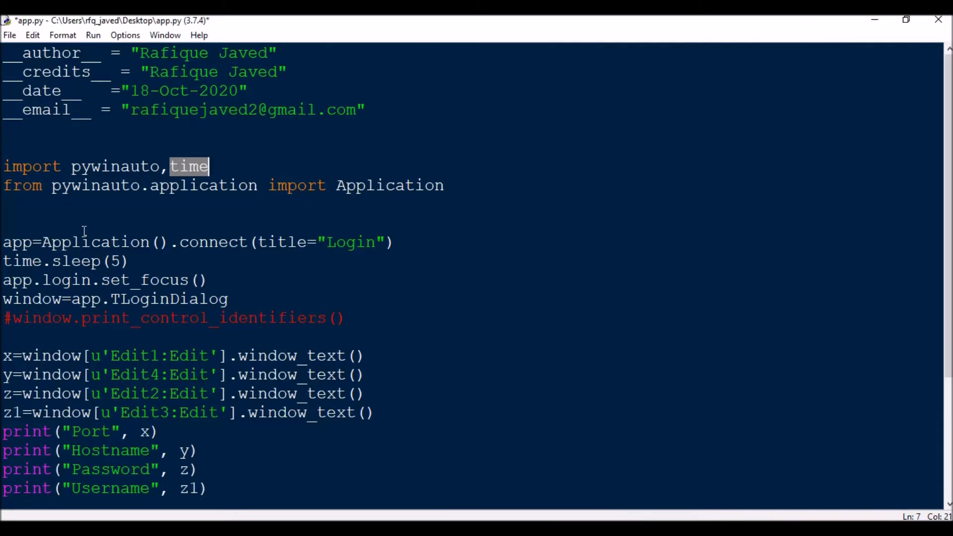
drag(3, 241, 130, 260)
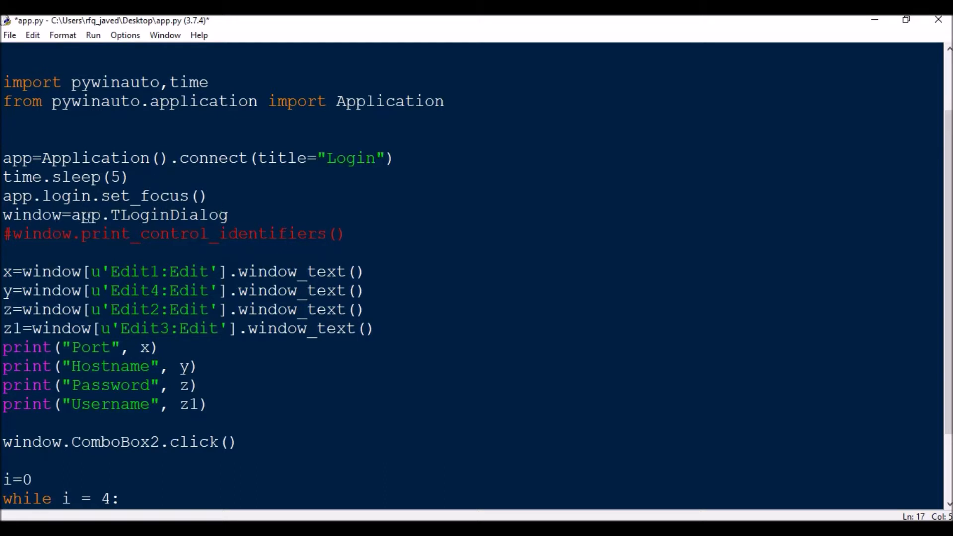
double_click(169, 215)
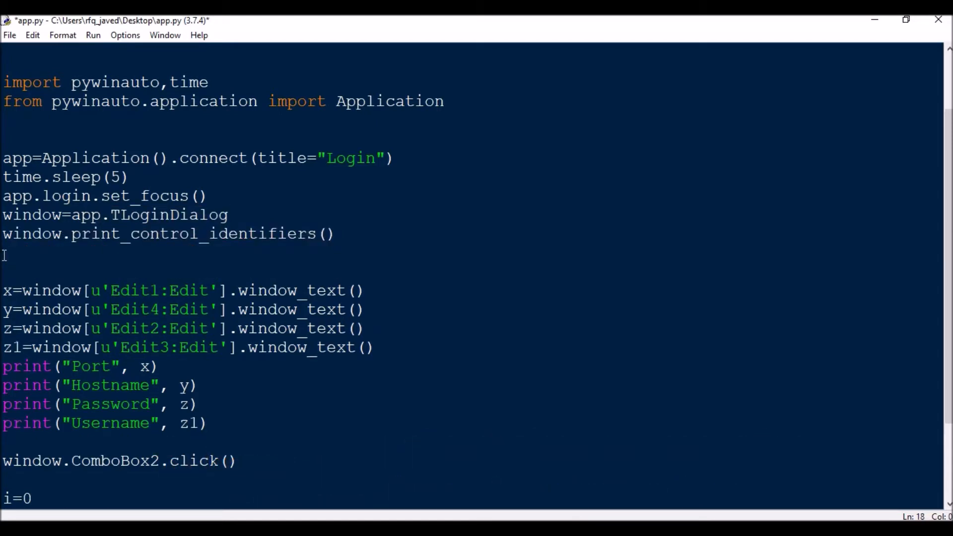
Wrap the x=/y=/z=/print edit-box reading lines in ''' quotes
text(''')
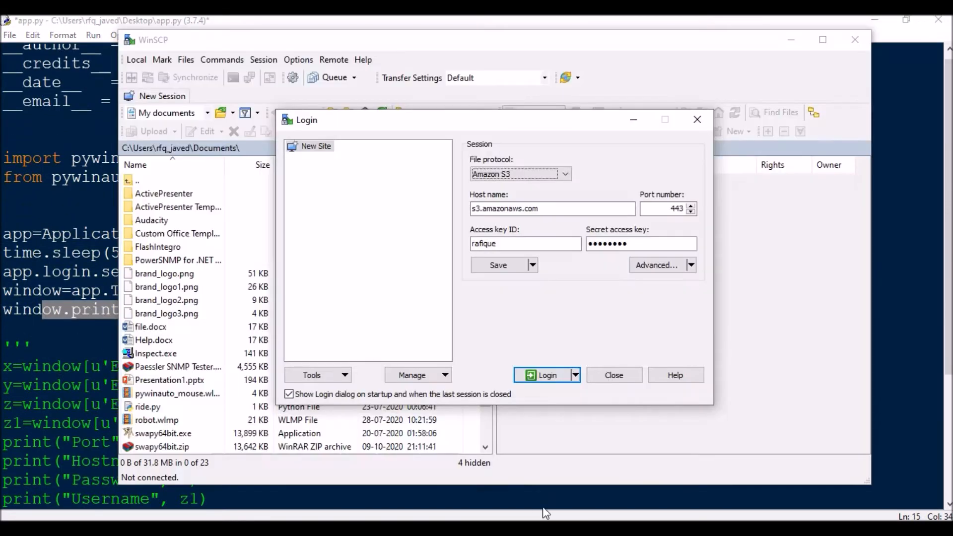
mouse_move(459, 266)
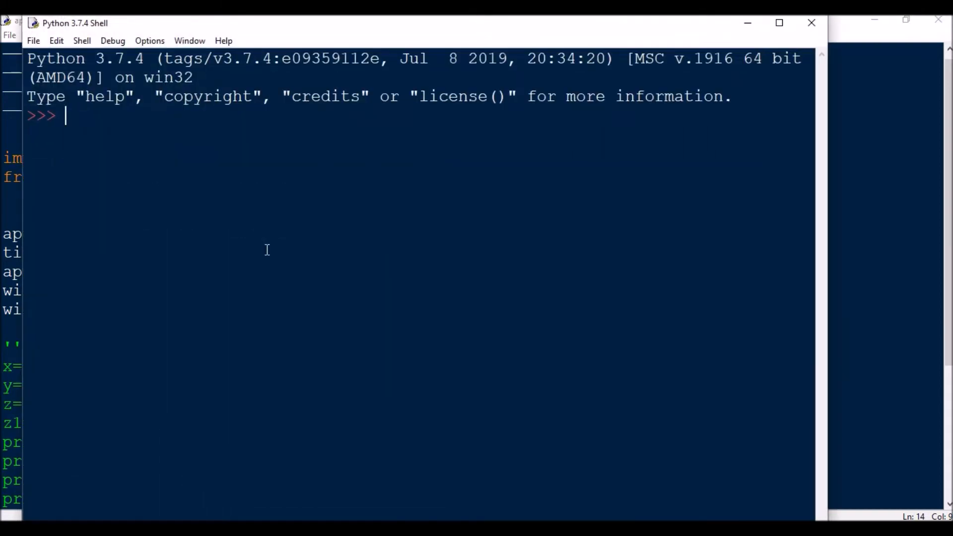
Run app.py with F5 and scroll through the Login dialog's control identifiers output
key(F5)
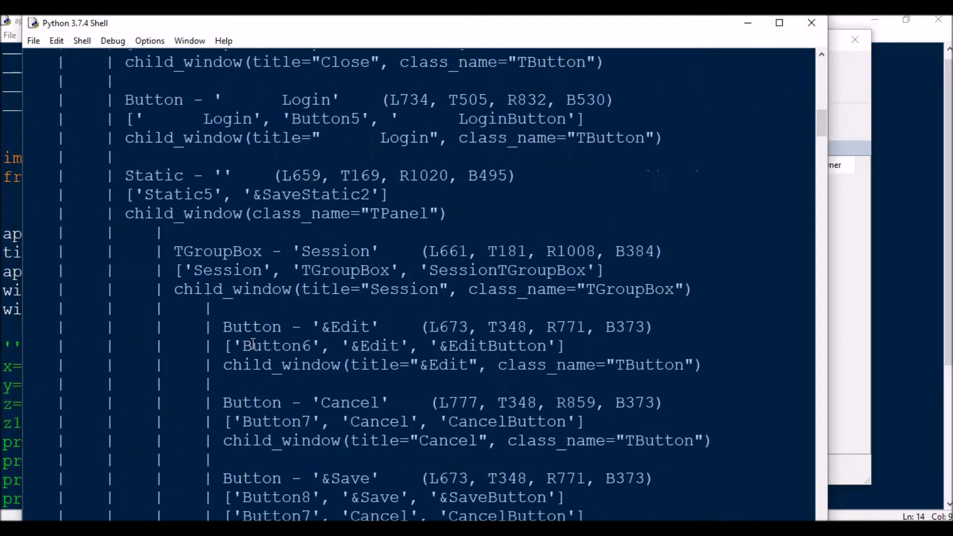
scroll(down, 3)
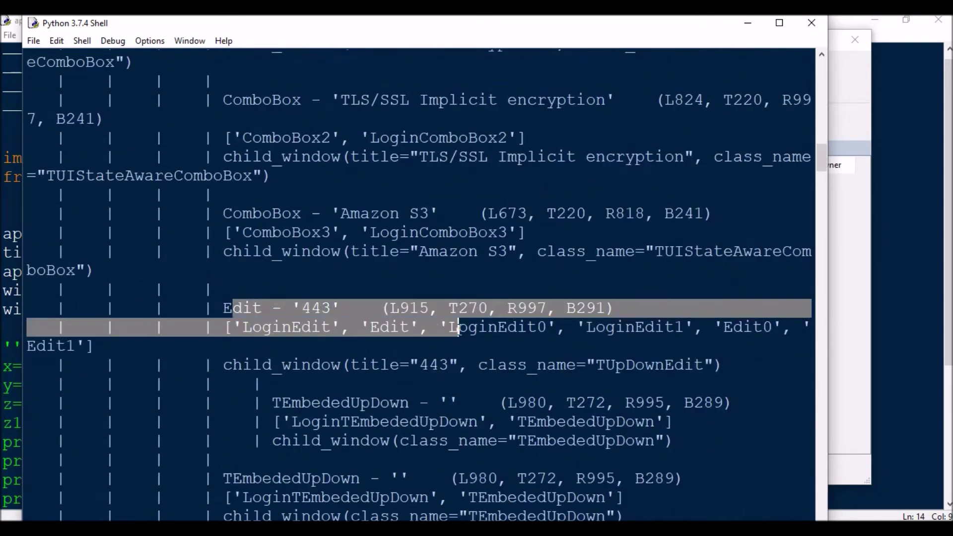
scroll(down, 3)
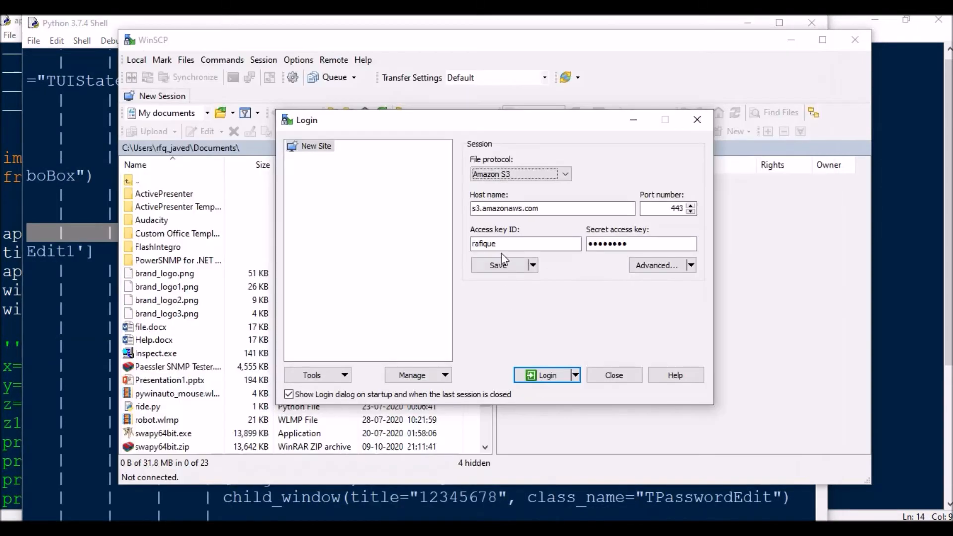
mouse_move(638, 460)
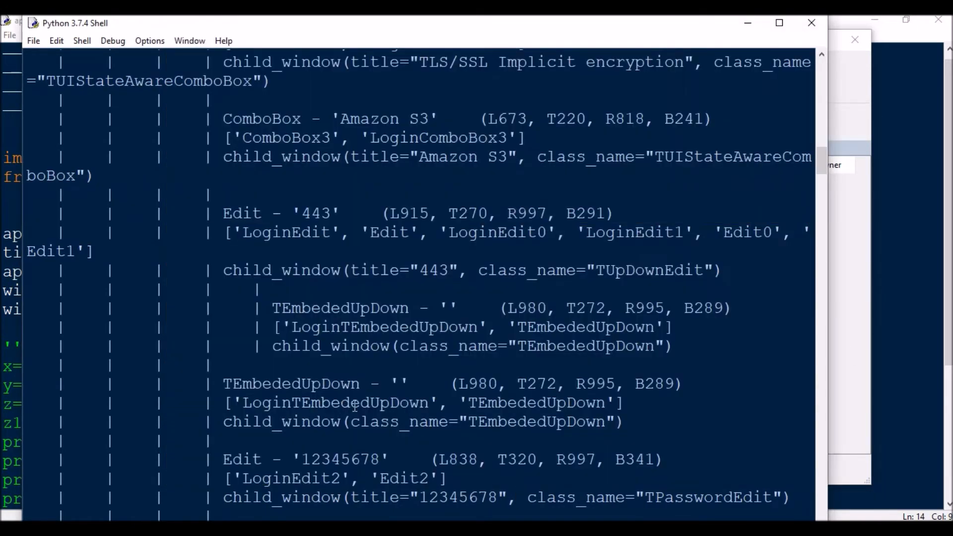
scroll(down, 3)
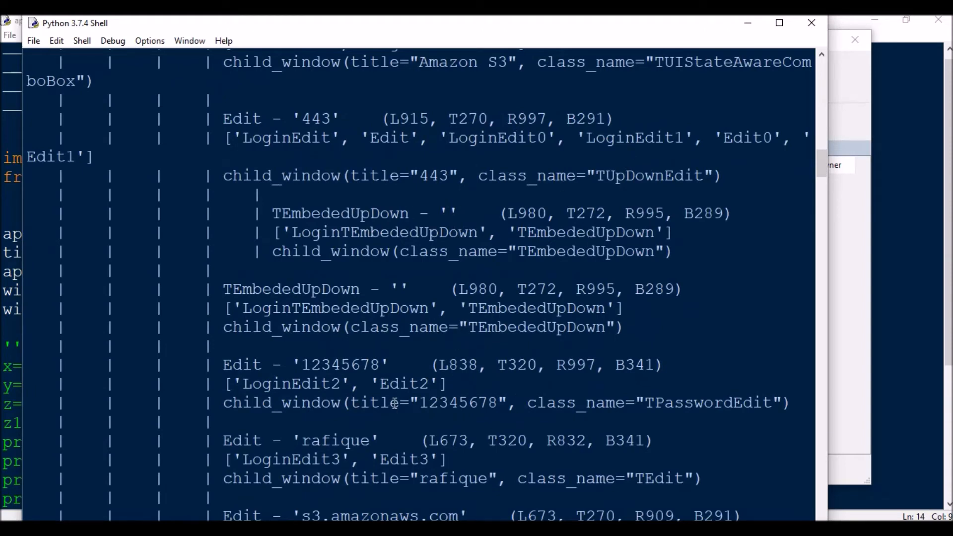
scroll(down, 3)
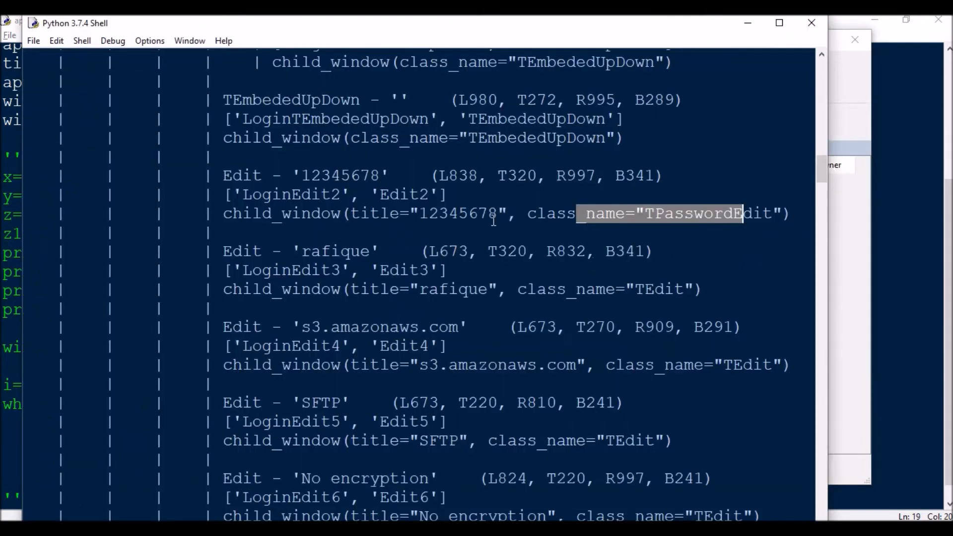
mouse_move(560, 365)
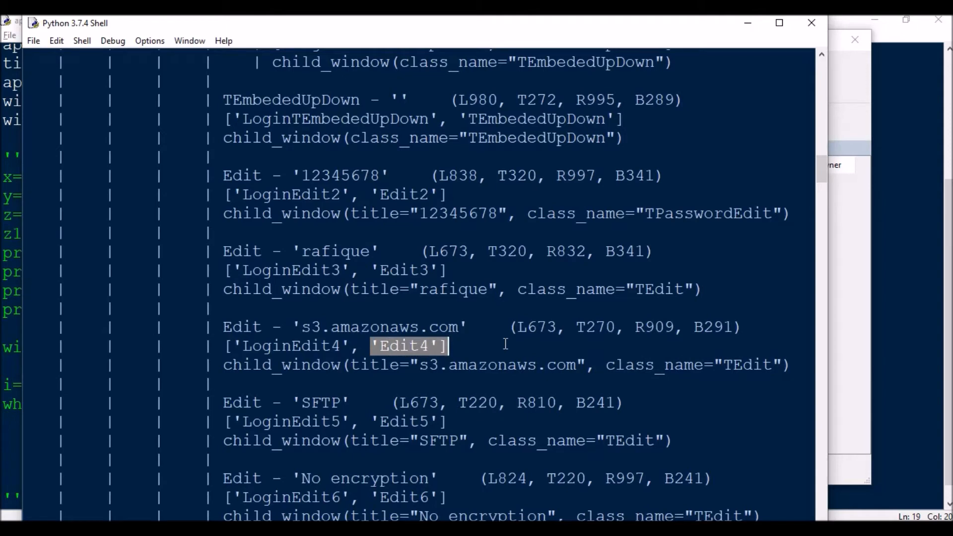
mouse_move(469, 358)
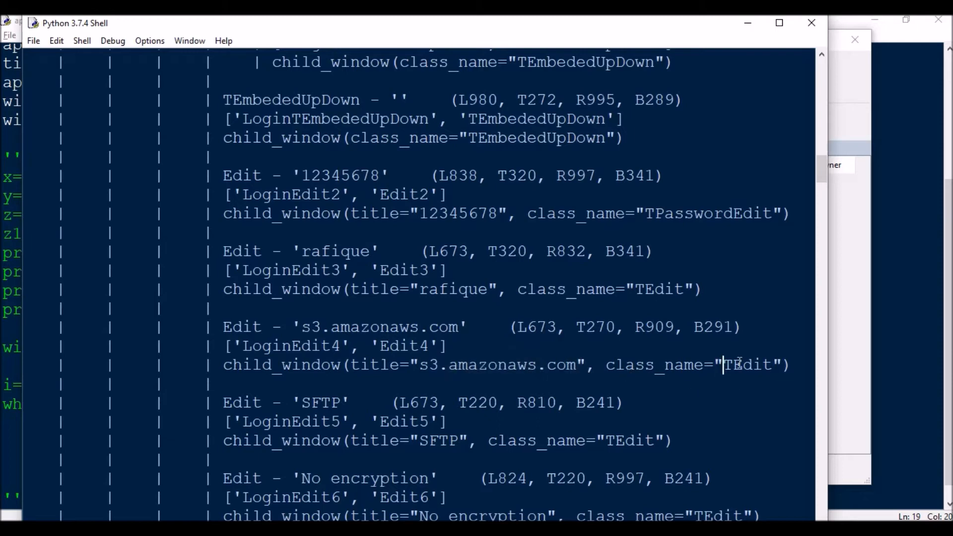
double_click(749, 365)
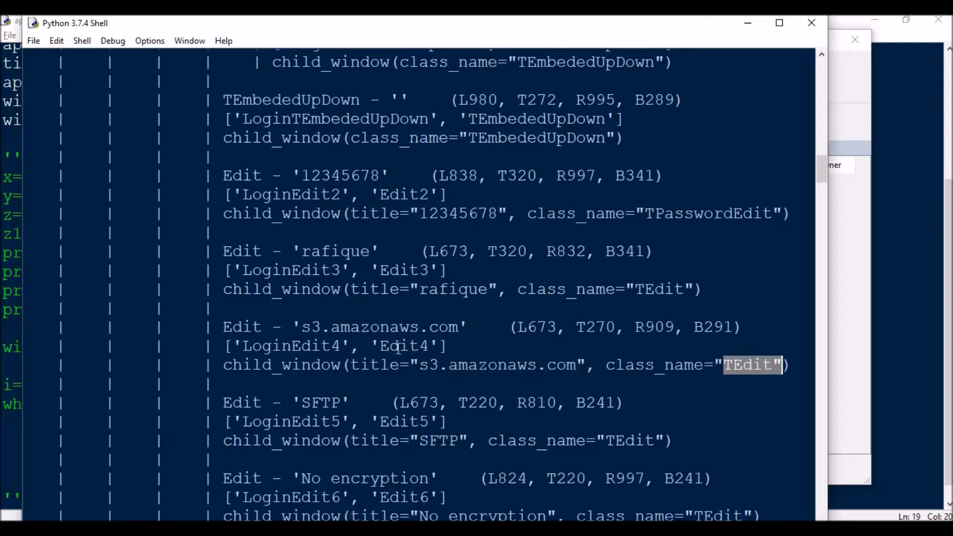
scroll(down, 3)
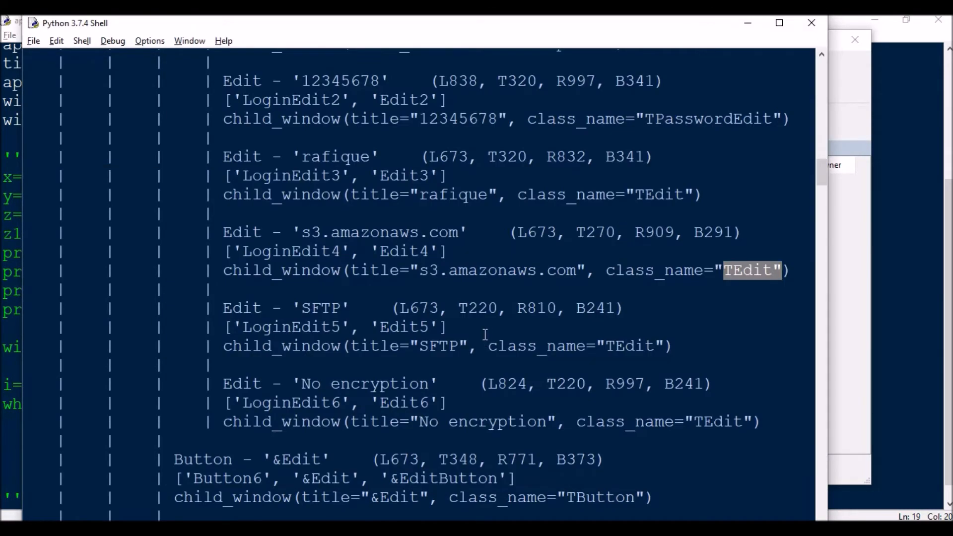
scroll(down, 3)
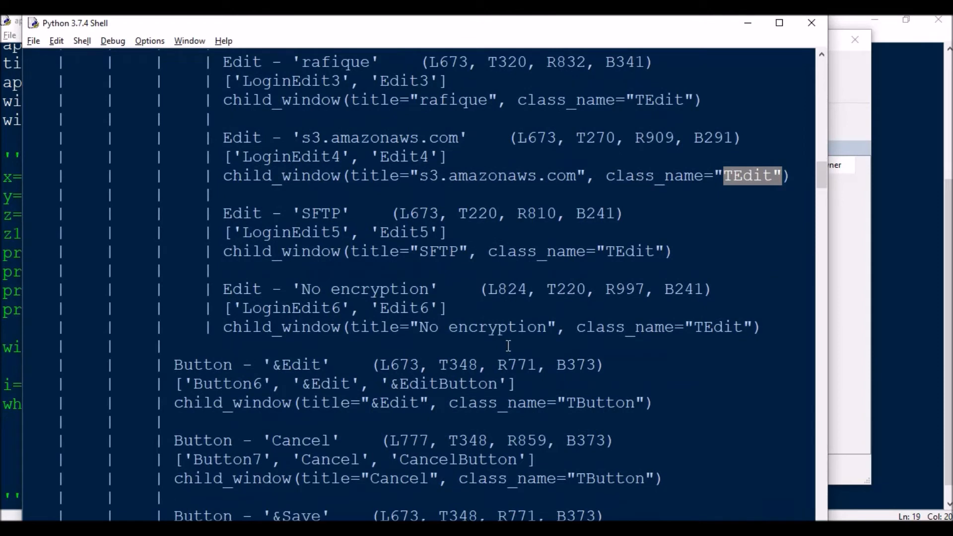
scroll(down, 3)
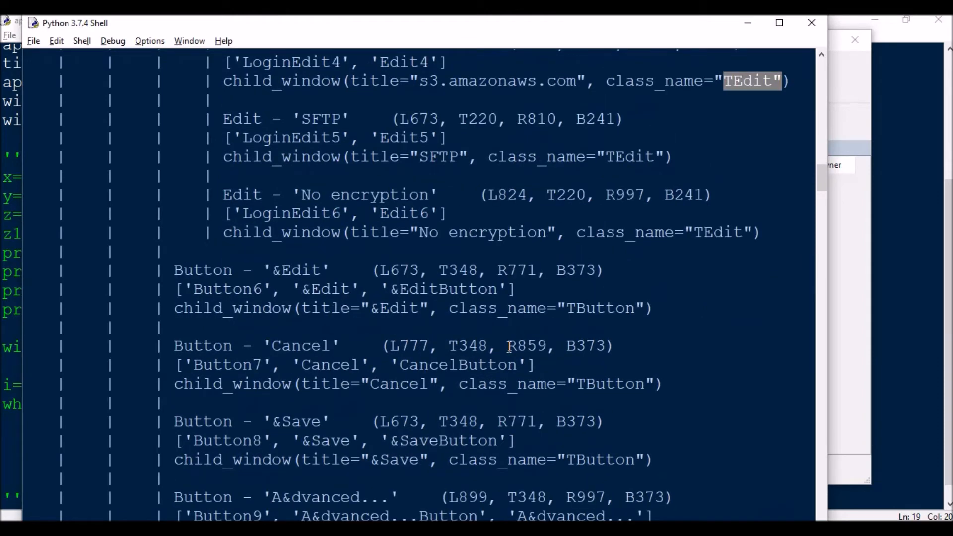
scroll(down, 3)
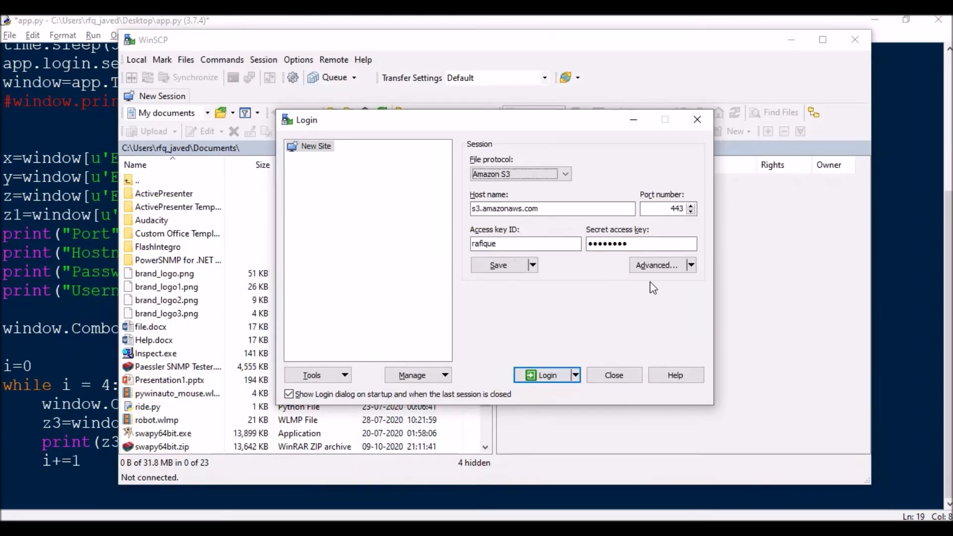
Point out the access key ID value rafique in WinSCP's Login dialog
click(534, 243)
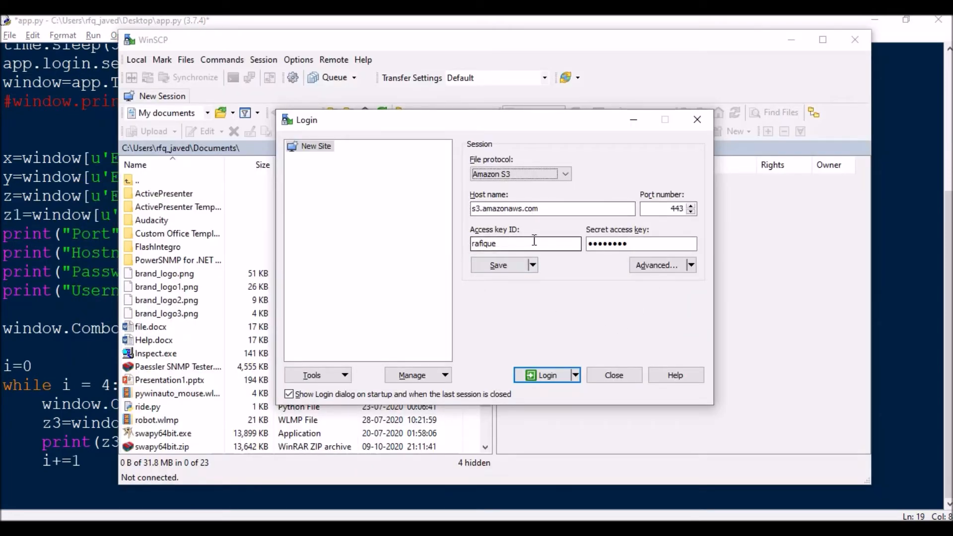
mouse_move(56, 303)
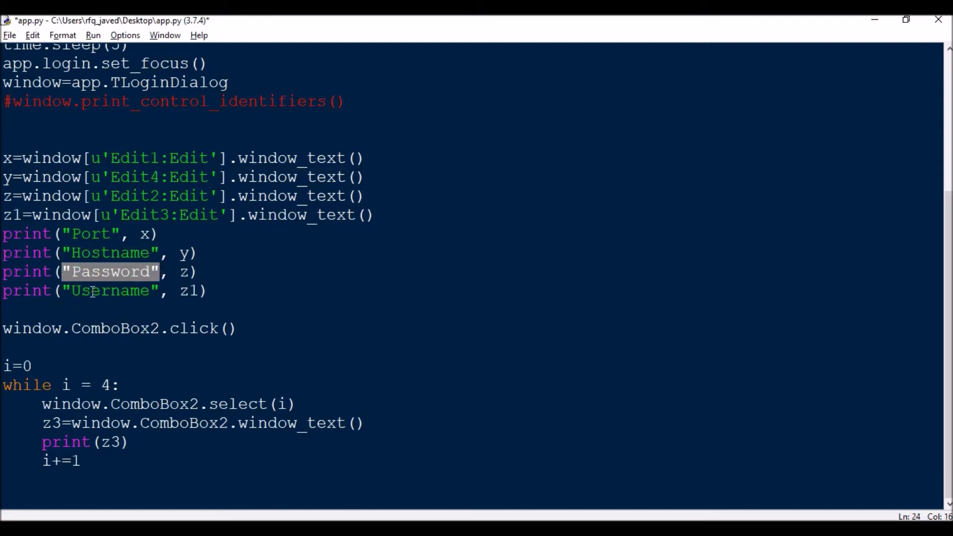
Review the WinSCP File protocol options, keeping Amazon S3 selected
key(alt+tab)
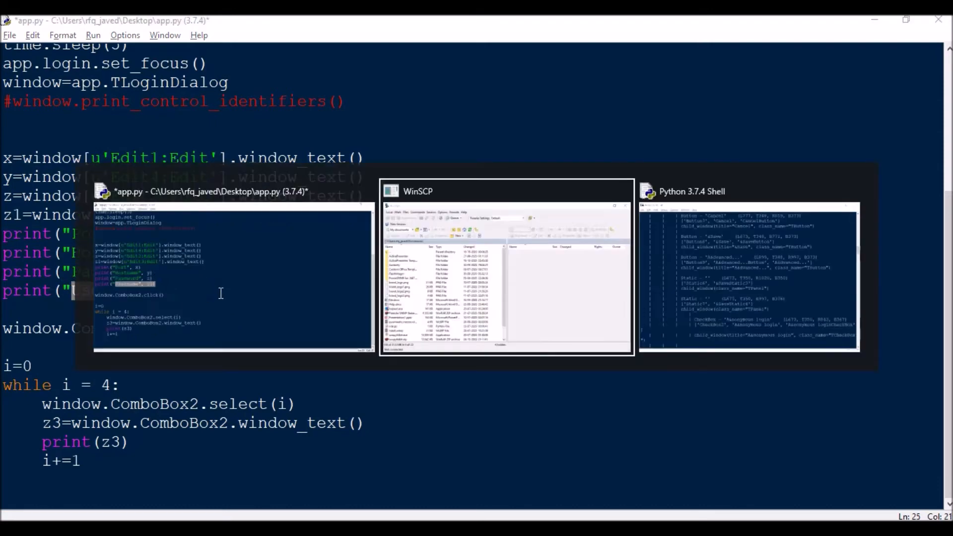
click(566, 174)
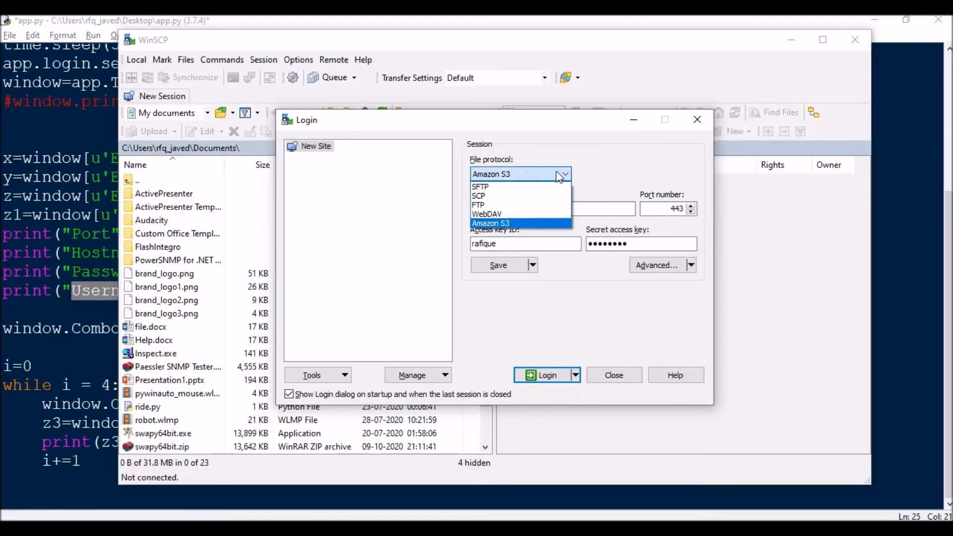
mouse_move(463, 222)
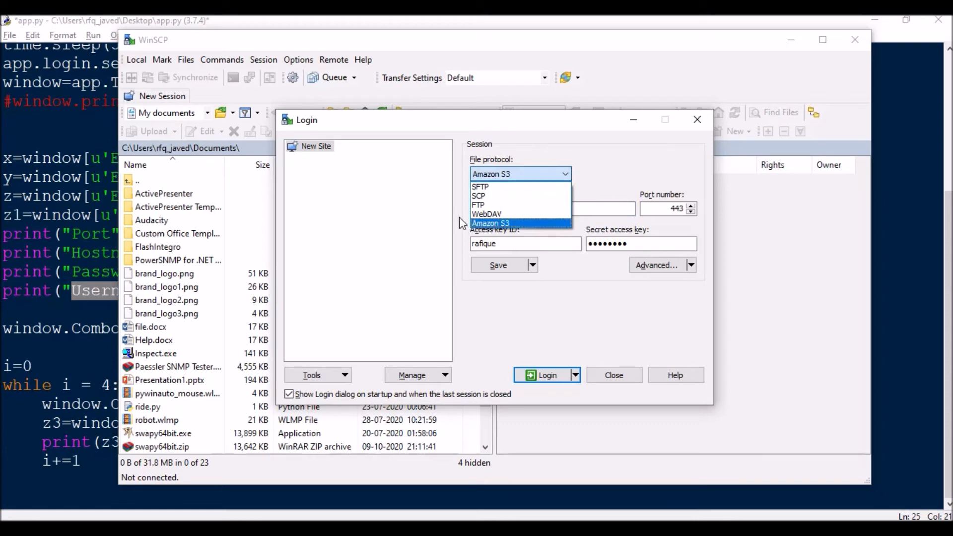
mouse_move(506, 190)
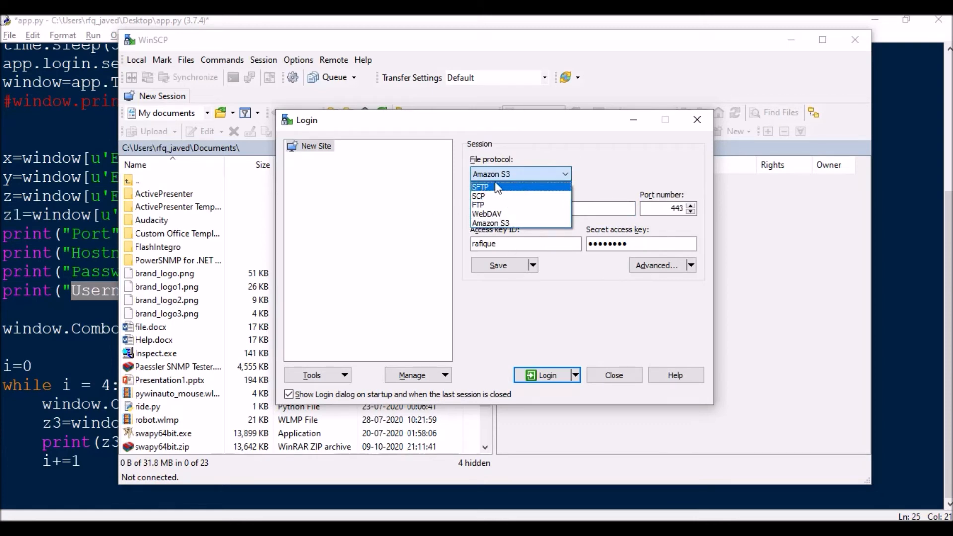
mouse_move(521, 205)
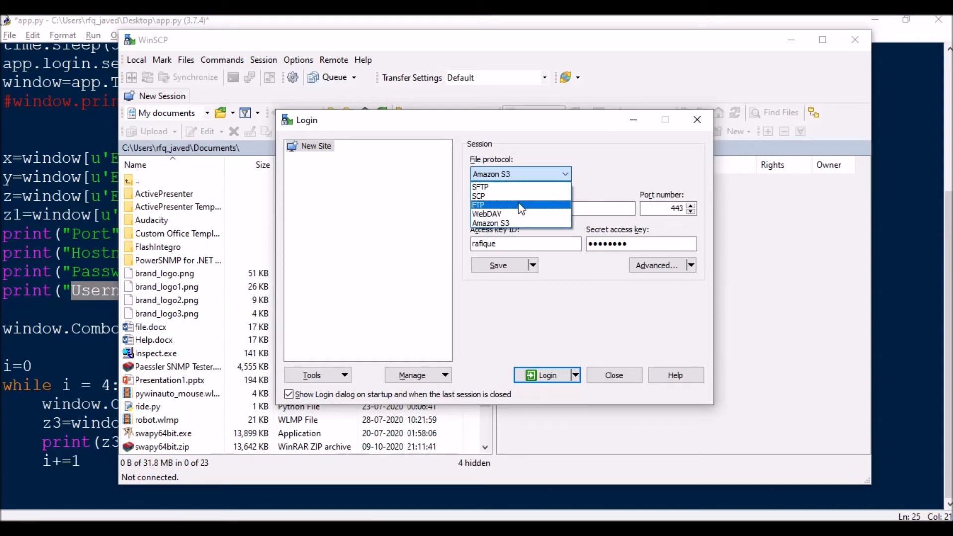
mouse_move(500, 223)
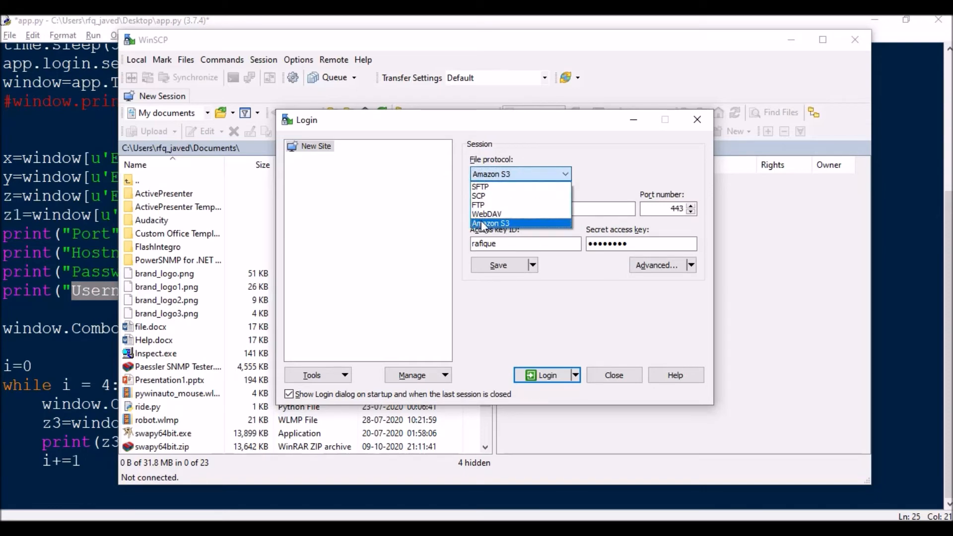
mouse_move(478, 205)
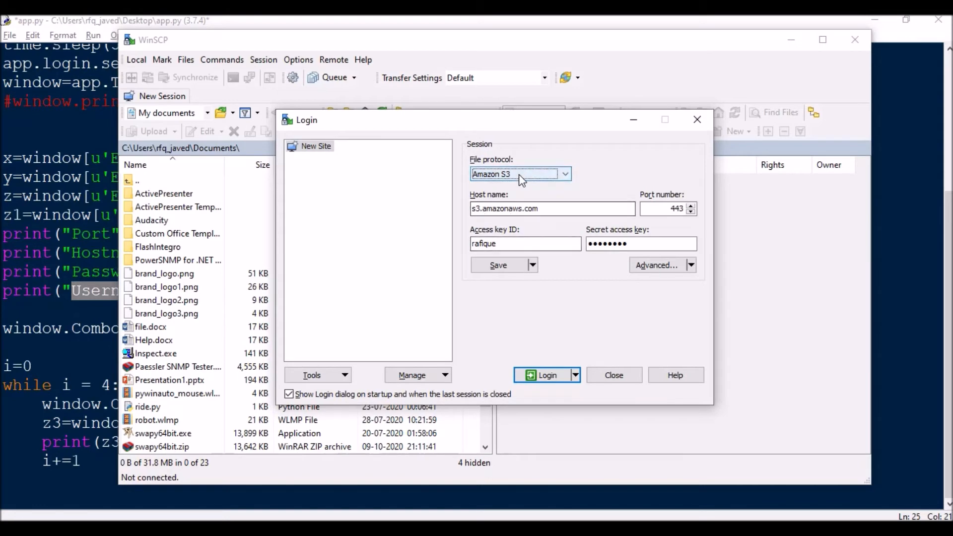
click(564, 174)
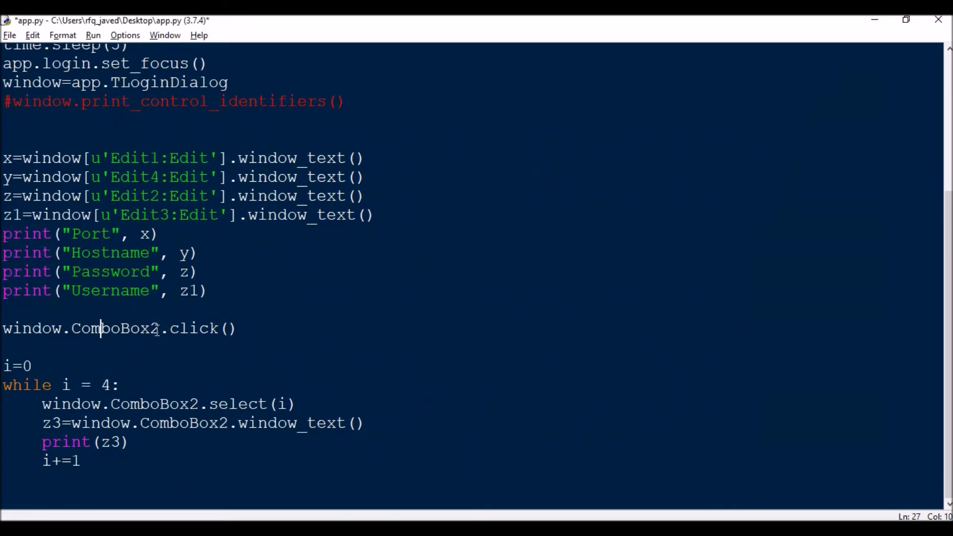
Select ComboBox2 in the script, then switch WinSCP's file protocol to WebDAV
double_click(154, 329)
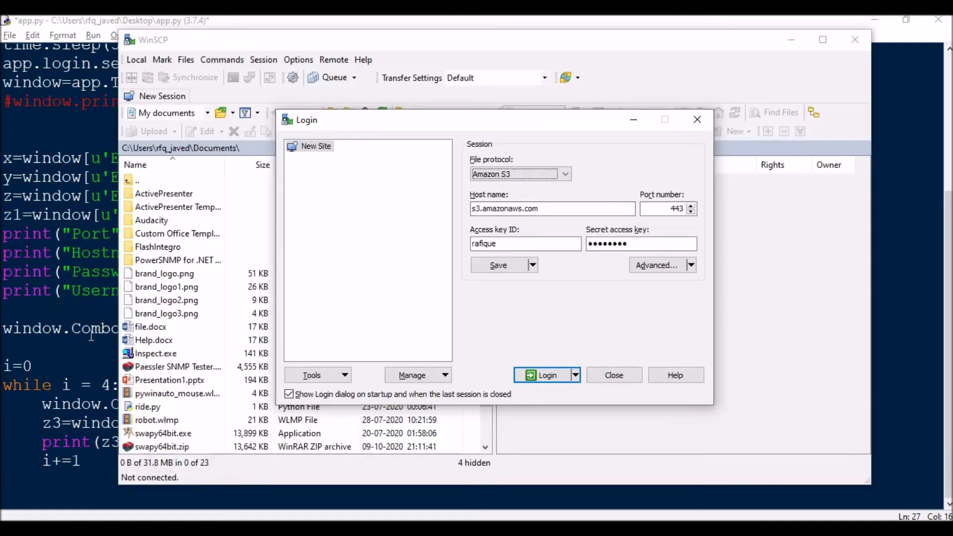
click(564, 174)
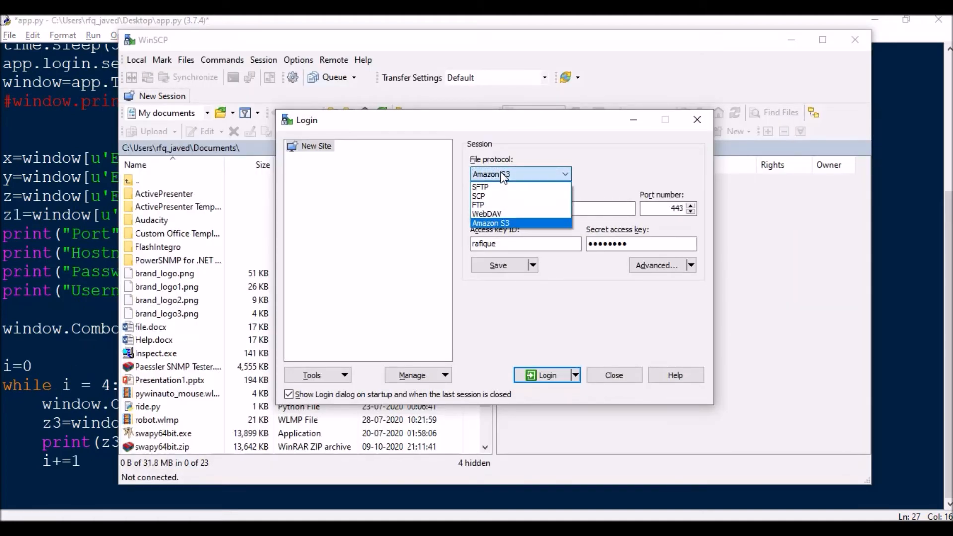
click(492, 214)
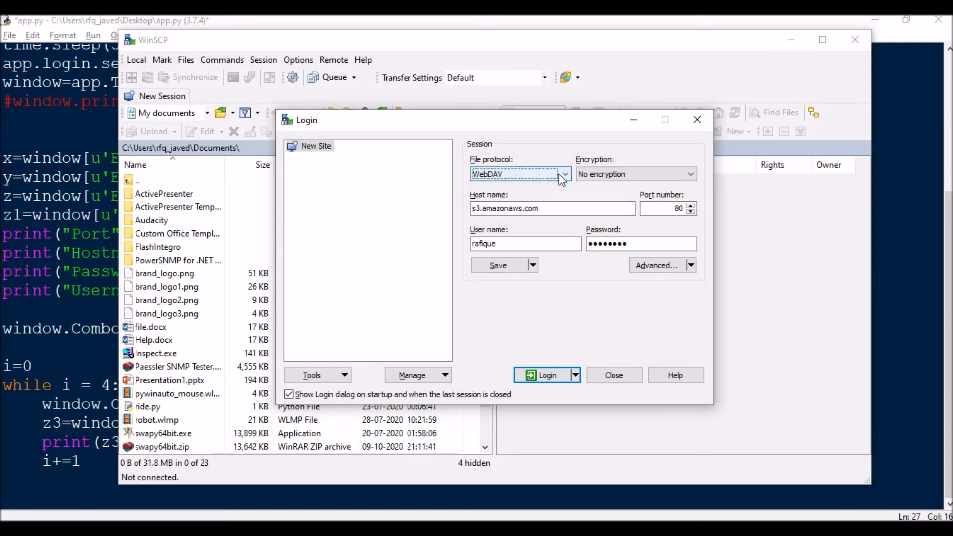
mouse_move(502, 179)
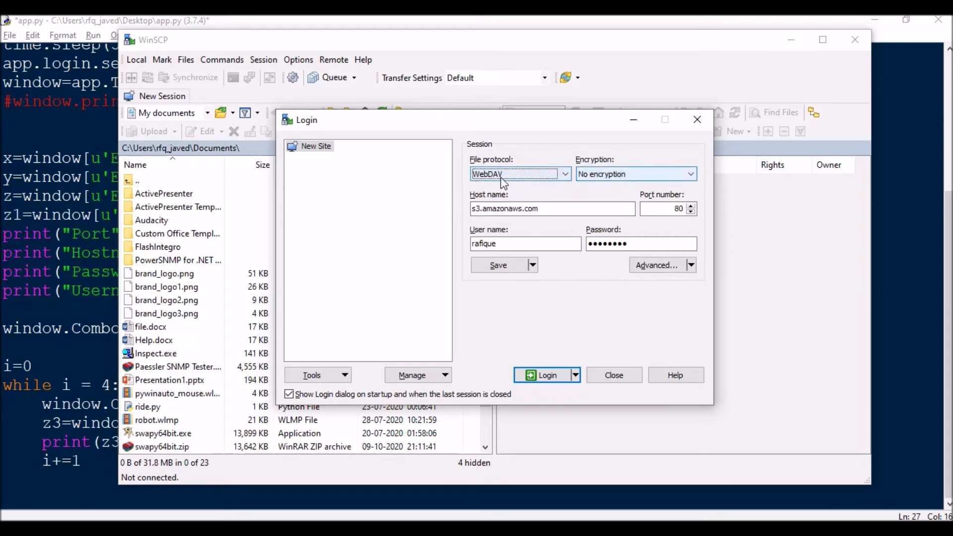
mouse_move(614, 187)
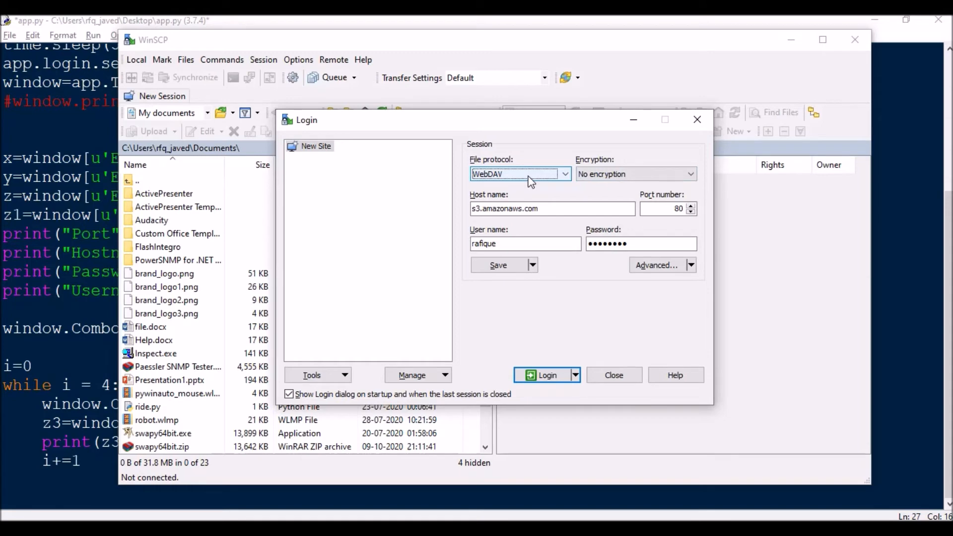
mouse_move(547, 175)
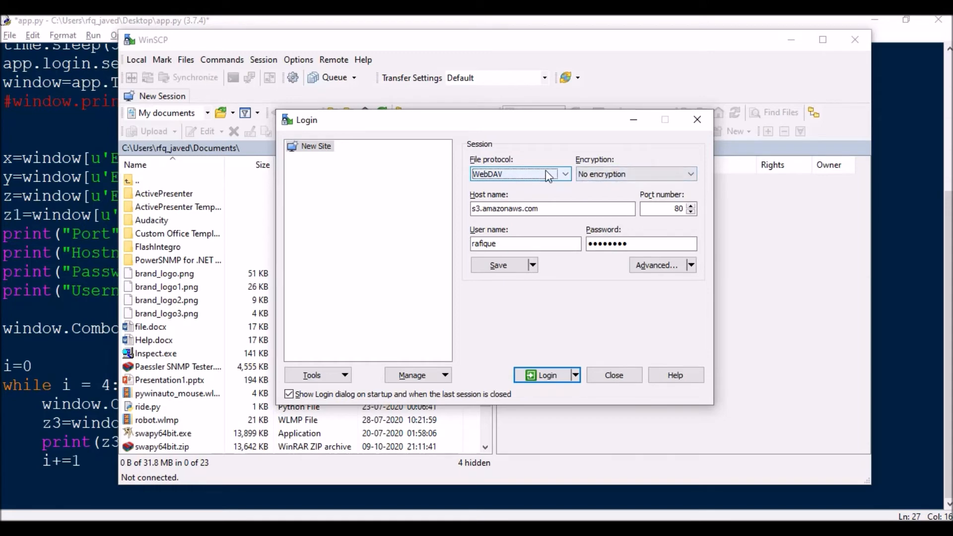
mouse_move(579, 177)
text(<)
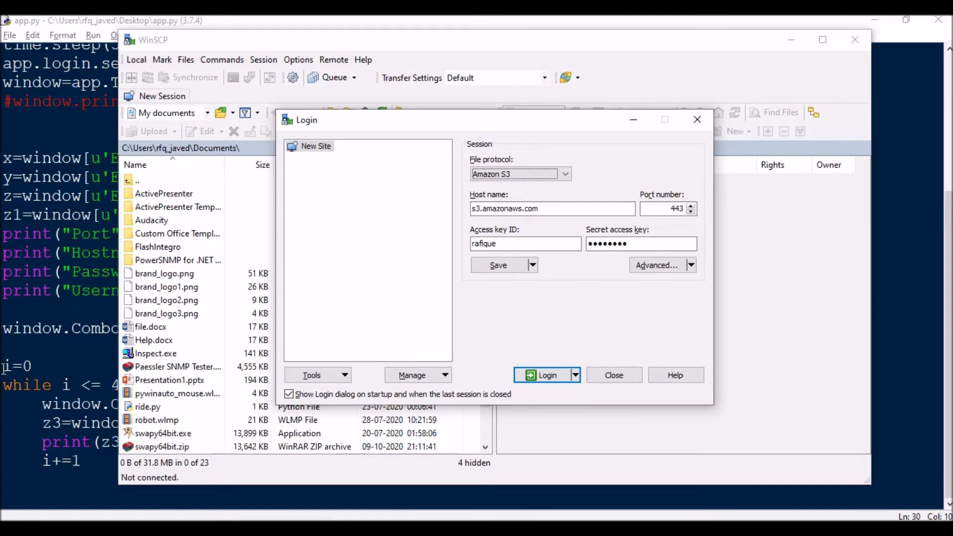
mouse_move(209, 330)
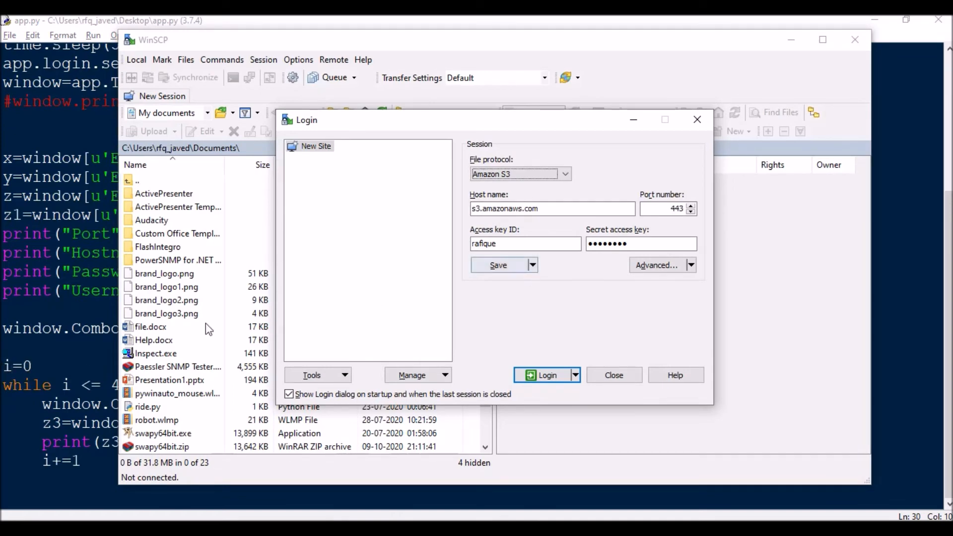
click(565, 174)
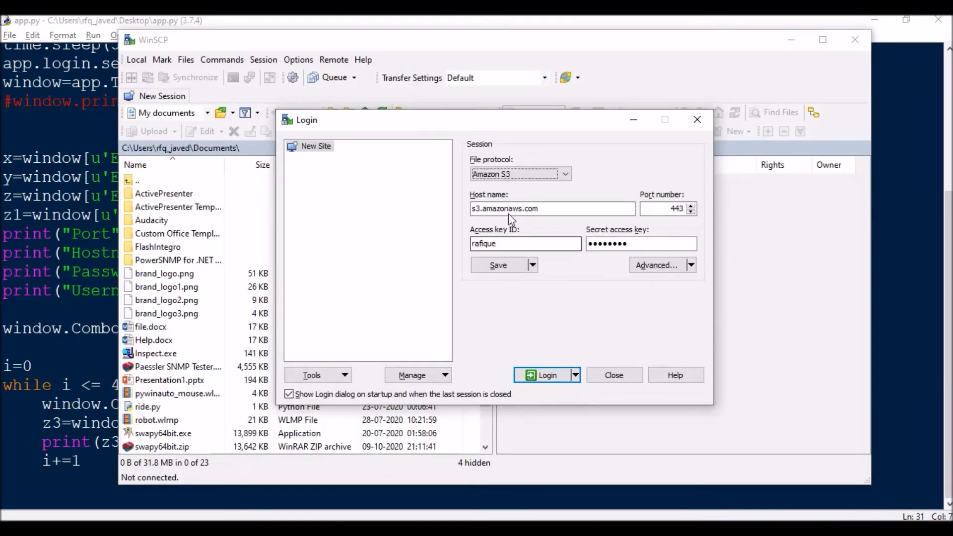
click(565, 174)
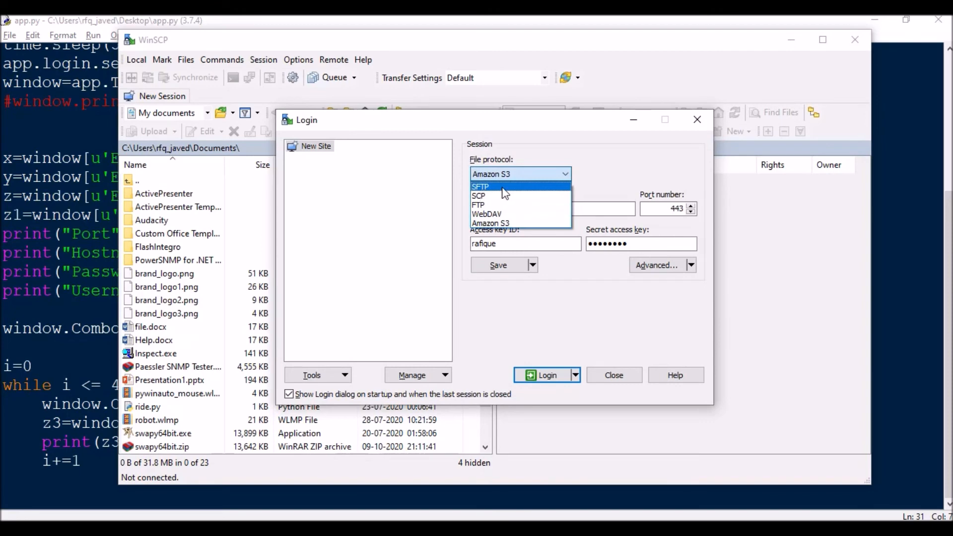
mouse_move(494, 194)
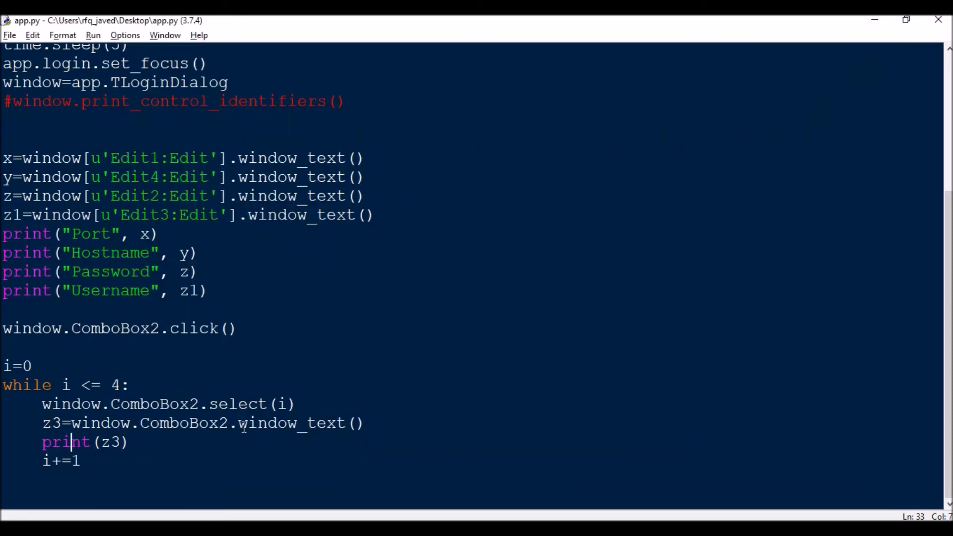
double_click(309, 423)
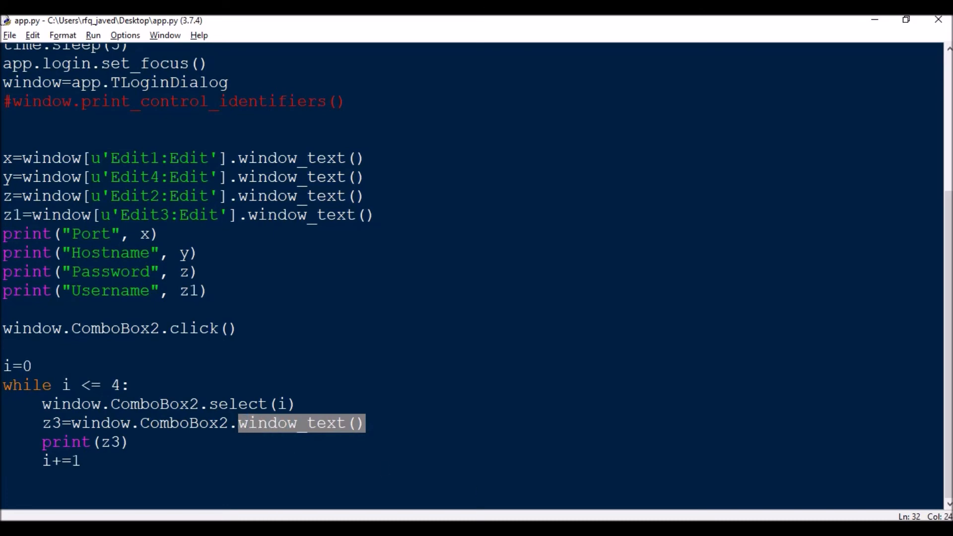
click(520, 173)
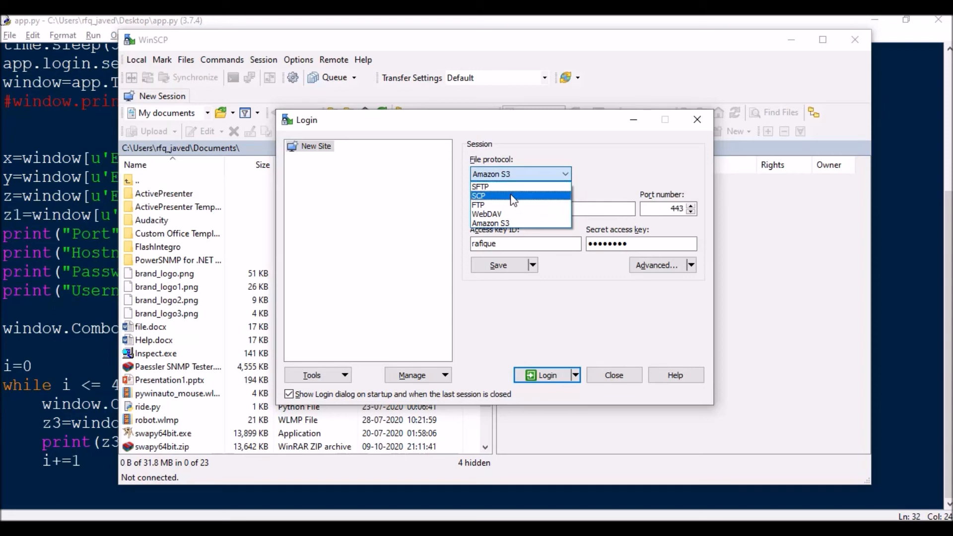
mouse_move(516, 223)
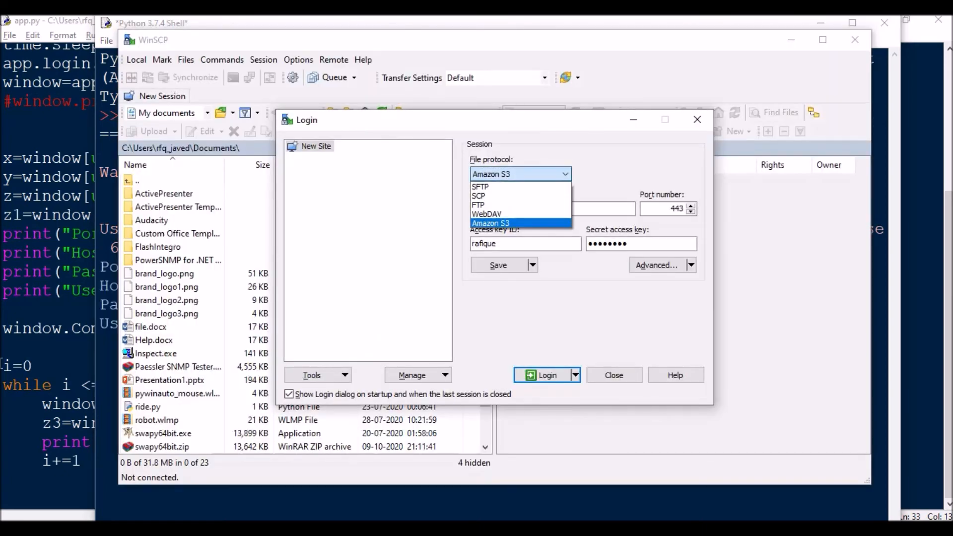
Select successive items in WinSCP's File protocol list
click(478, 205)
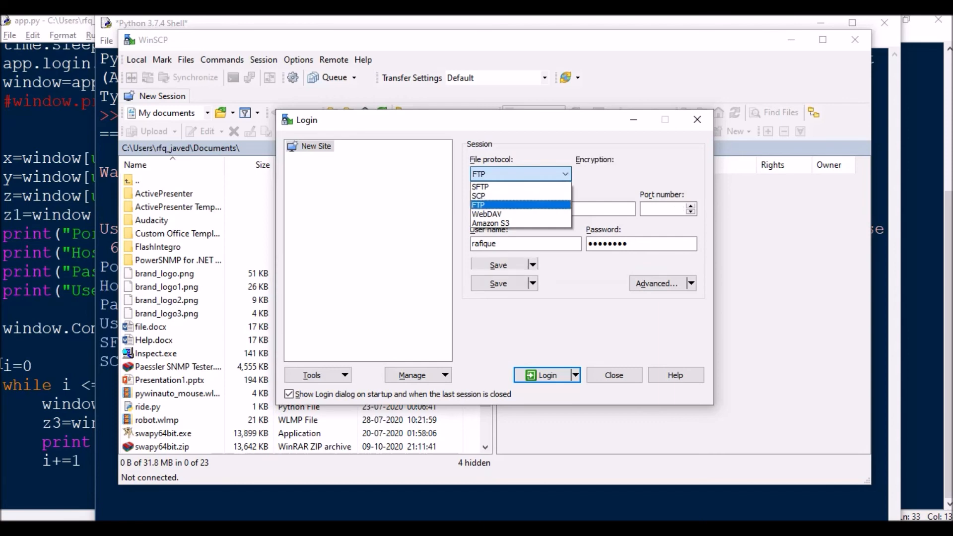
click(487, 214)
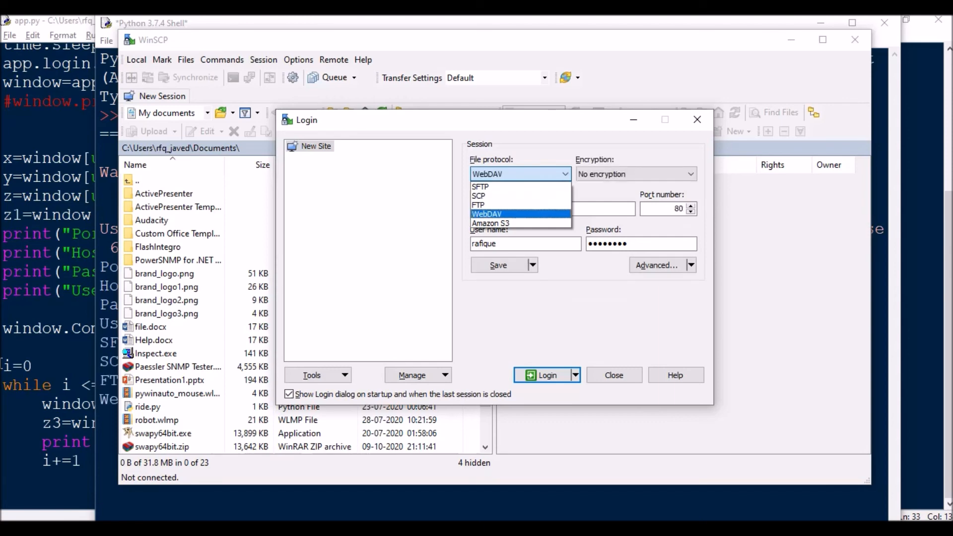
click(490, 223)
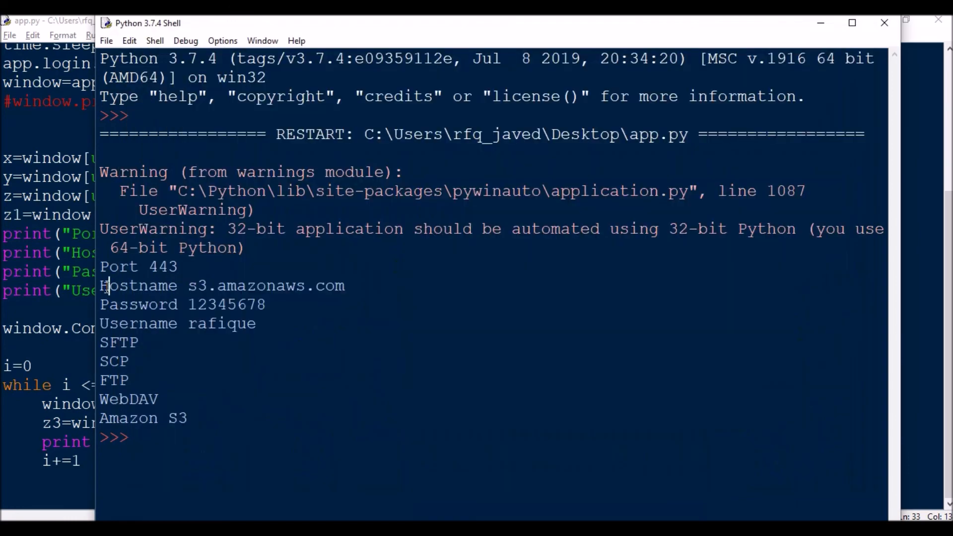
Highlight the printed password value and the edit-box and protocol output in the Shell
double_click(227, 305)
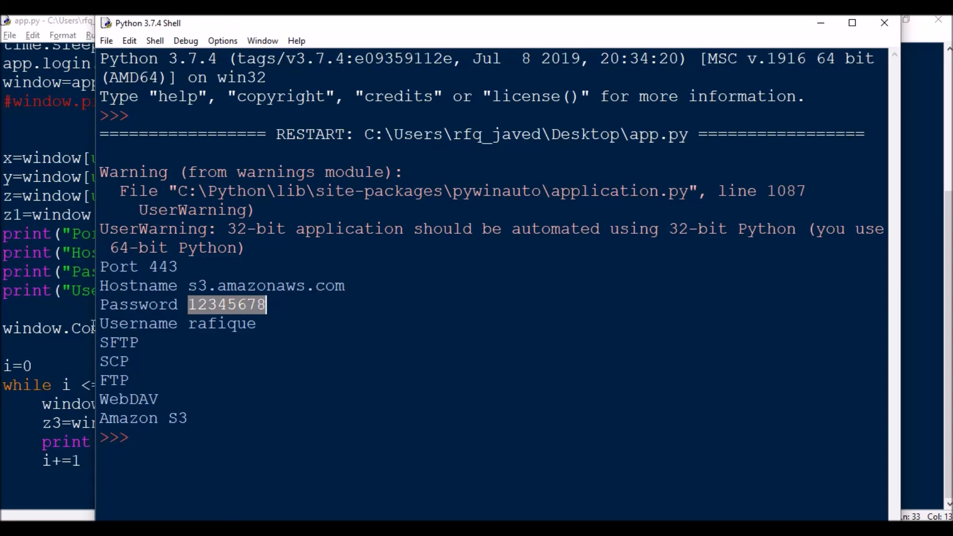
mouse_move(24, 402)
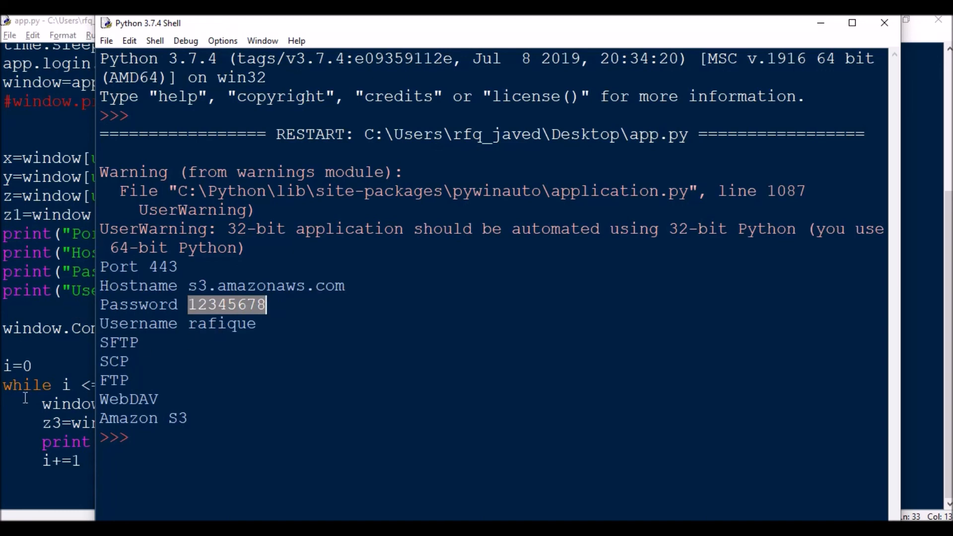
mouse_move(159, 406)
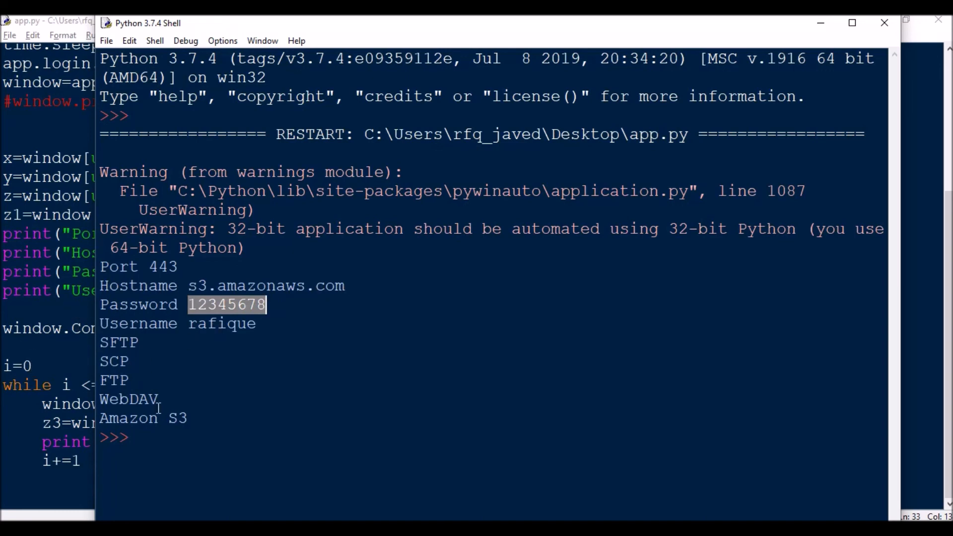
mouse_move(142, 305)
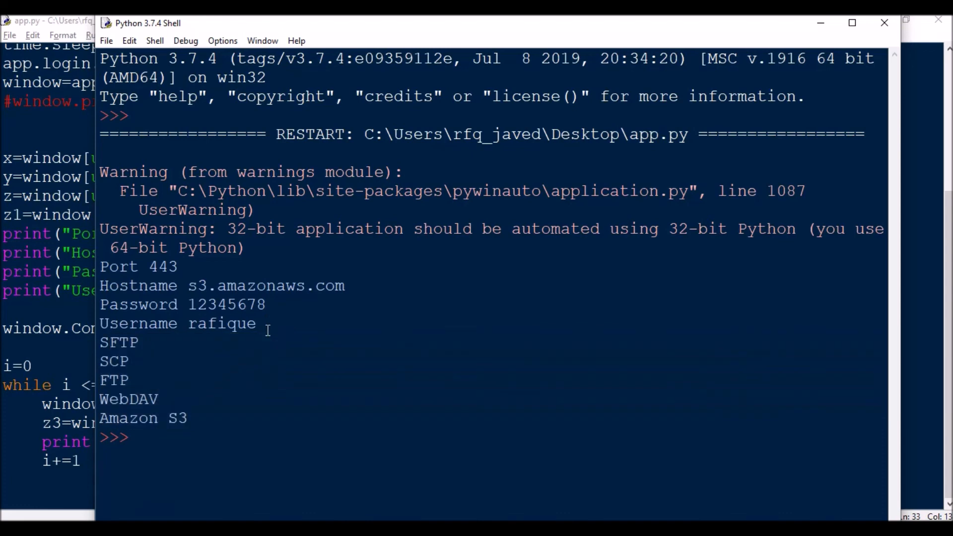
drag(100, 266, 256, 323)
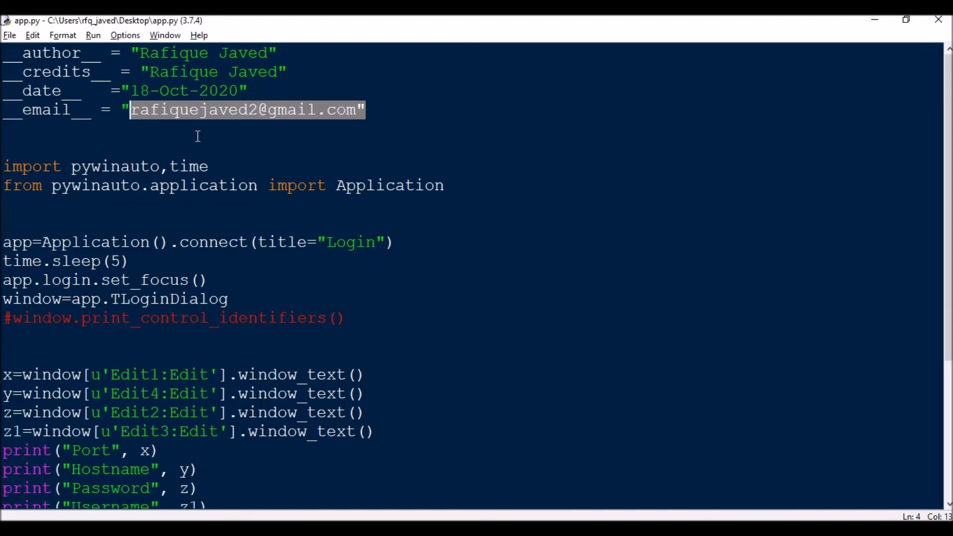
mouse_move(519, 511)
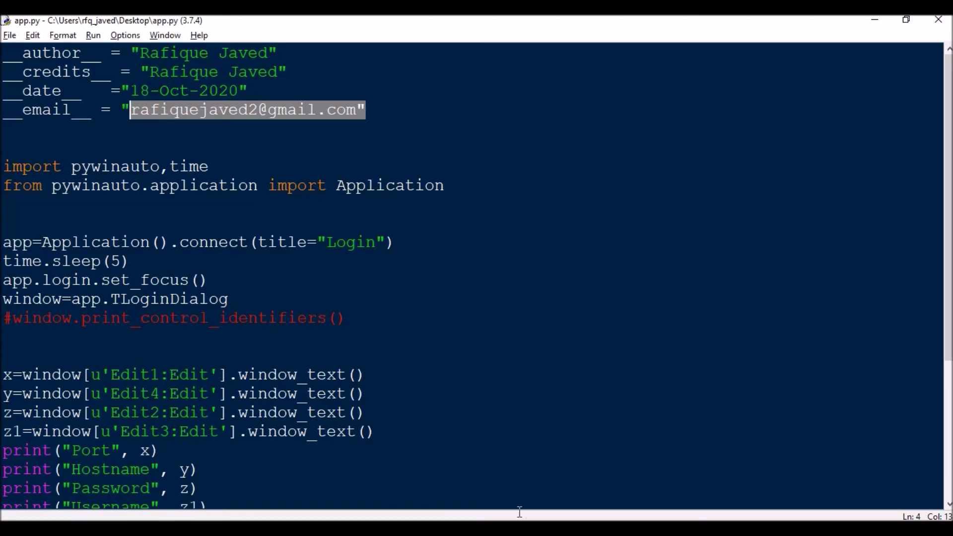